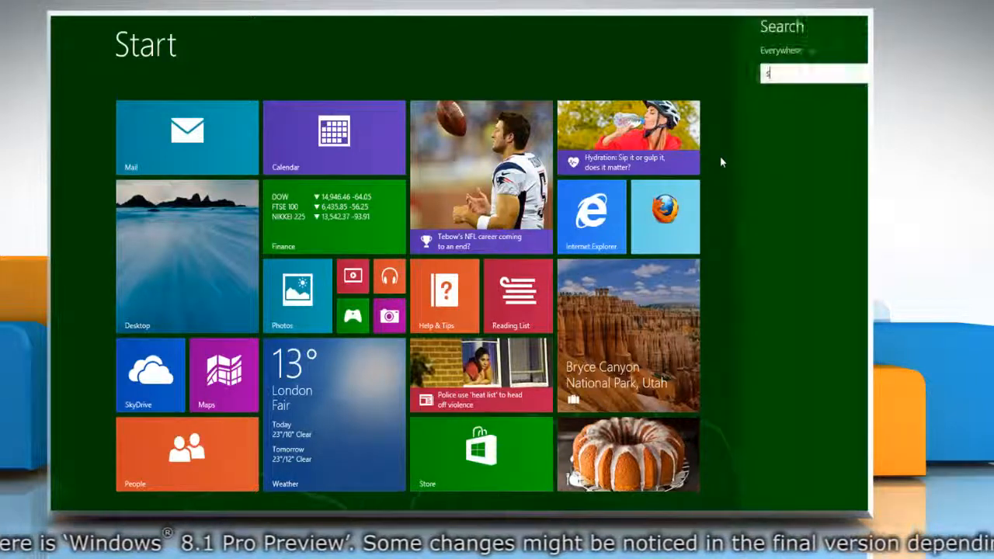
Step: Search the Start screen for 'system restore point' and open 'Create a restore point'
{"action": "type", "text": "system restore point"}
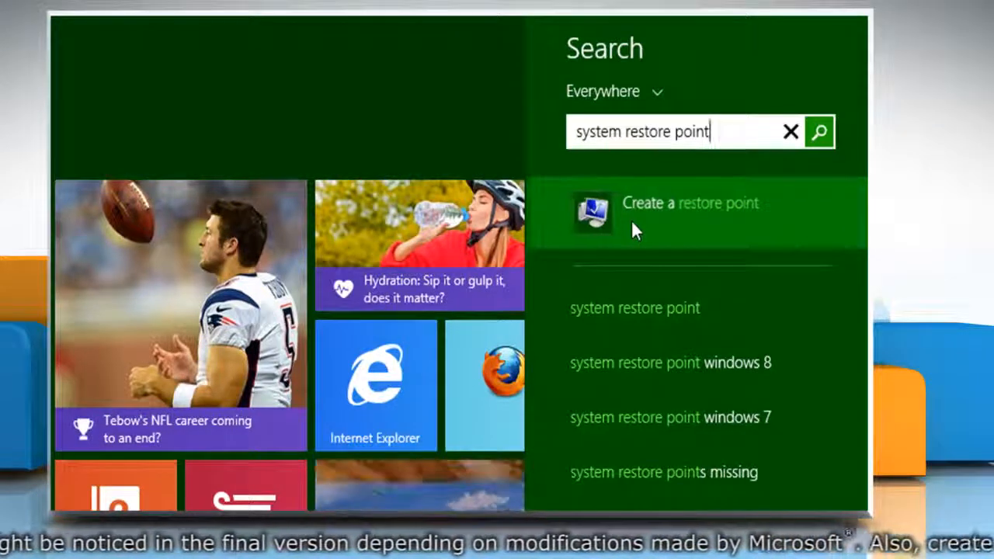
{"action": "left_click", "coordinate": [689, 202]}
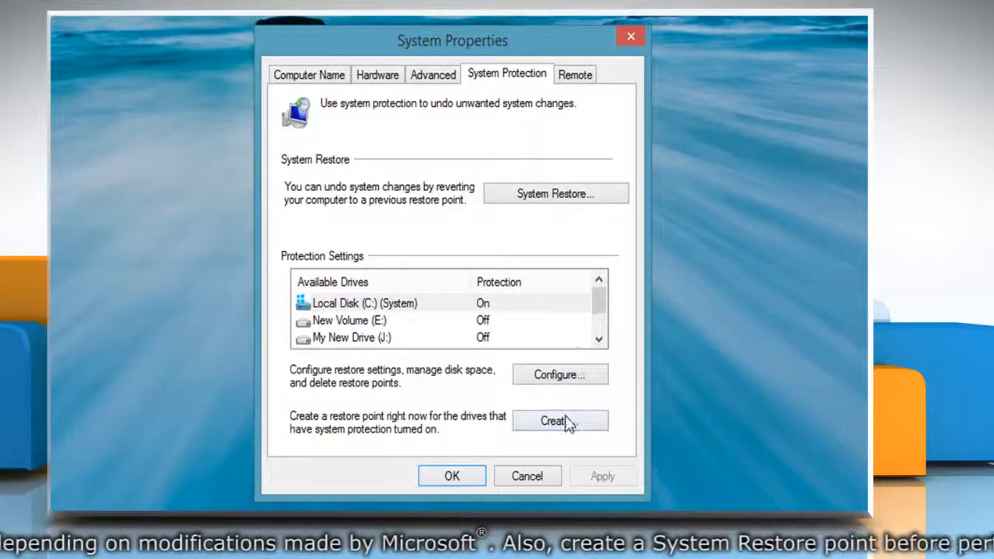
Step: Create a restore point described as 'new restore point' and close System Properties
{"action": "left_click", "coordinate": [559, 420]}
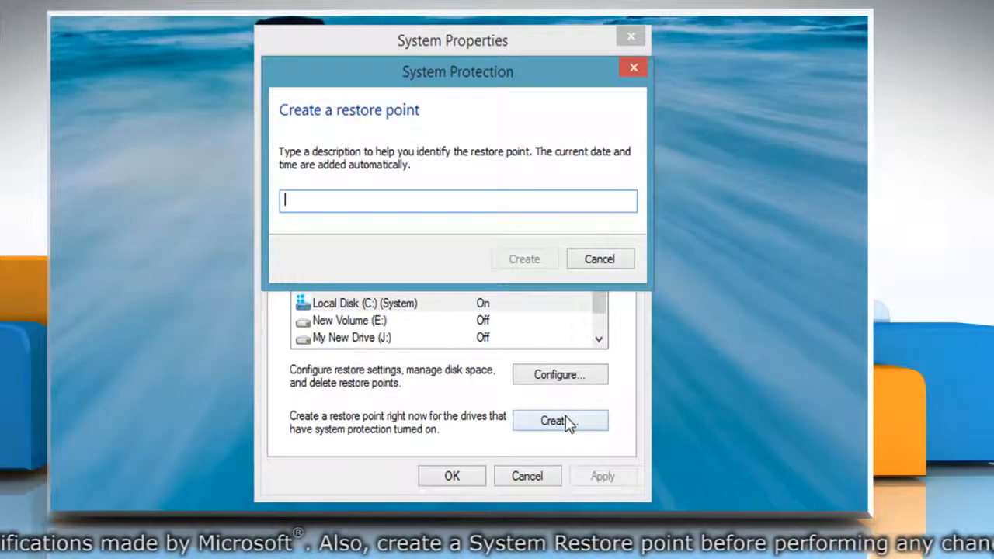
{"action": "type", "text": "new restore point"}
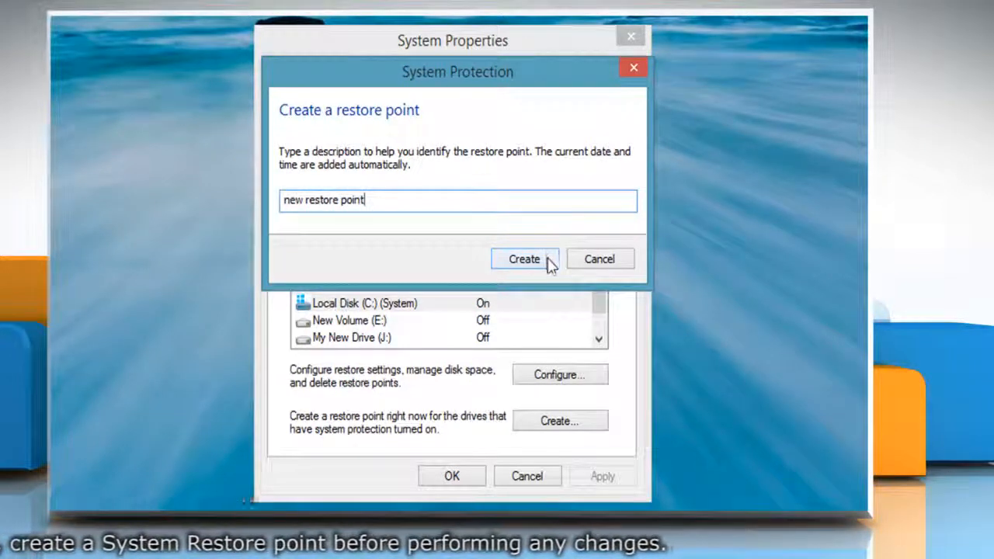
{"action": "left_click", "coordinate": [523, 259]}
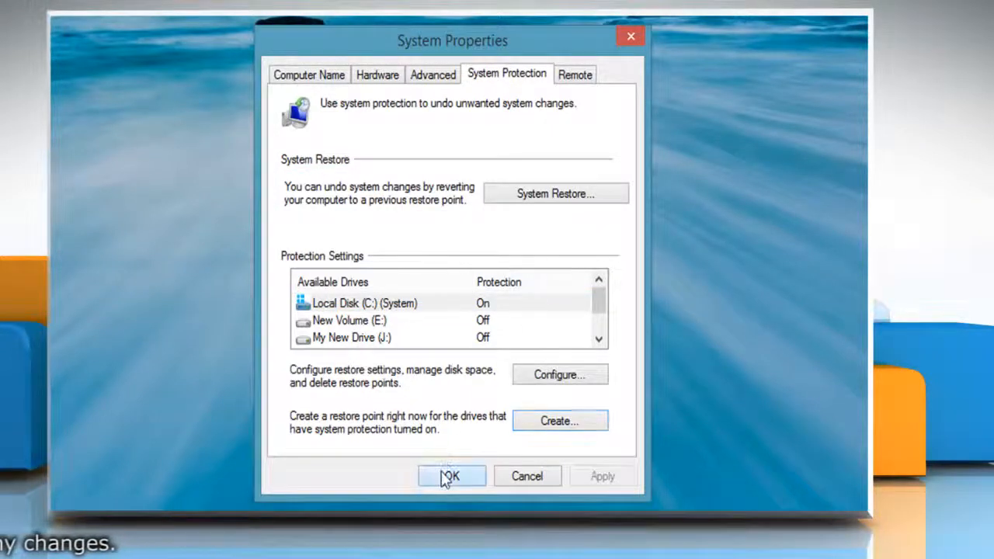
{"action": "left_click", "coordinate": [451, 476]}
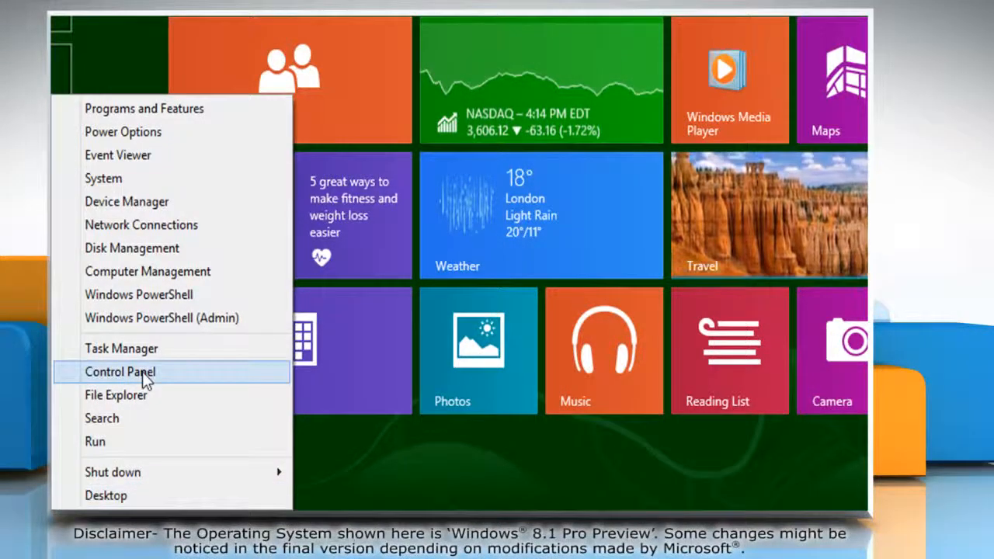
Step: Choose Control Panel from the Start corner's quick link menu
{"action": "left_click", "coordinate": [120, 372]}
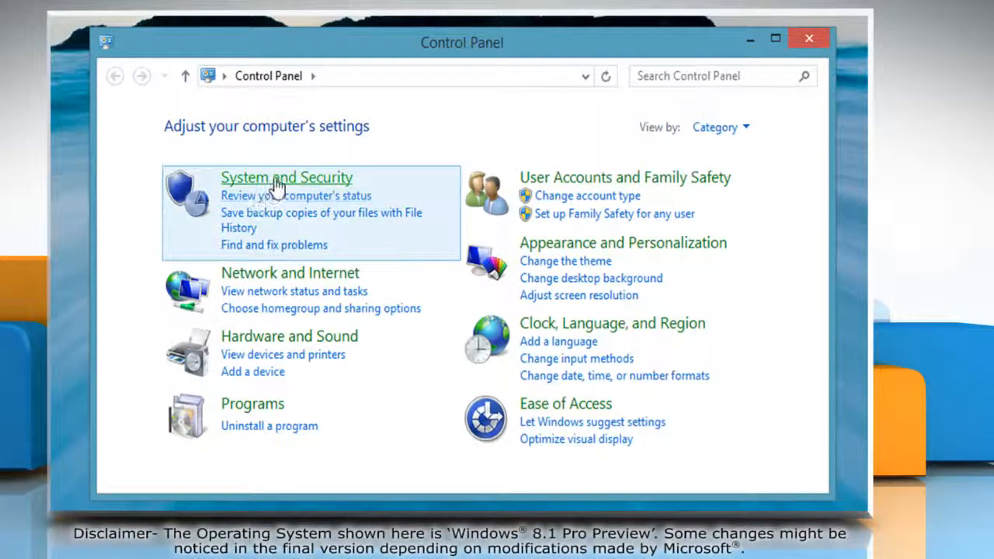
Step: Go to System and Security > Power Options and select the Balanced plan
{"action": "left_click", "coordinate": [287, 176]}
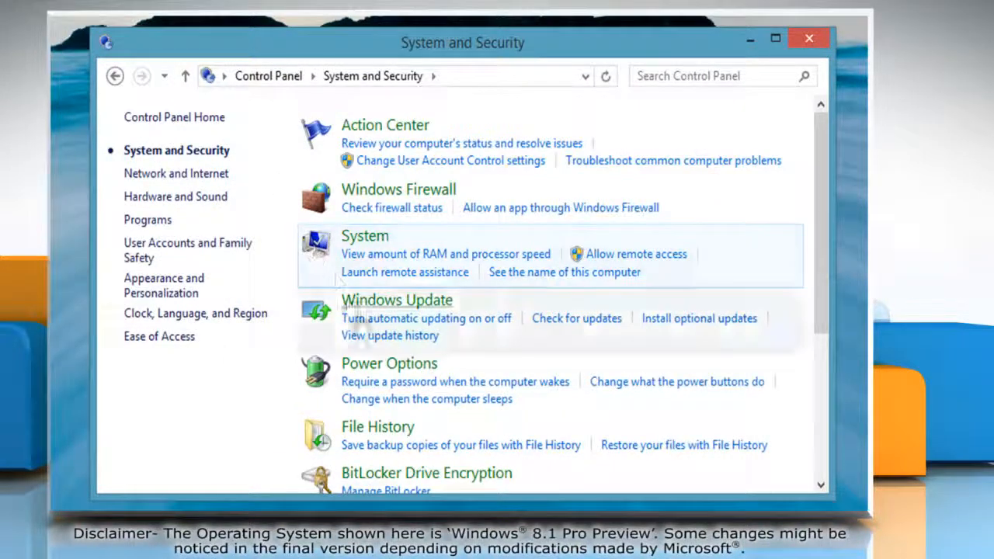
{"action": "left_click", "coordinate": [389, 363]}
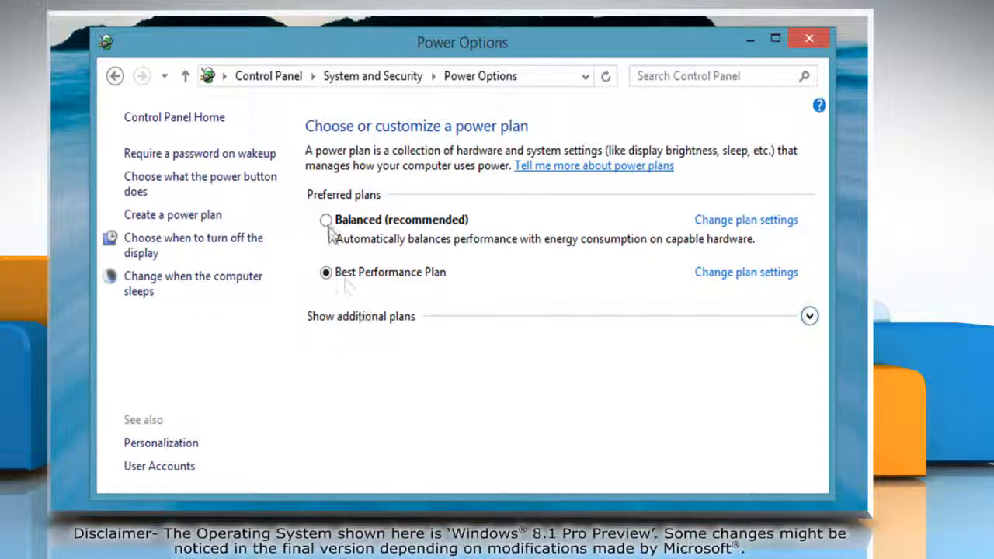
{"action": "left_click", "coordinate": [326, 220]}
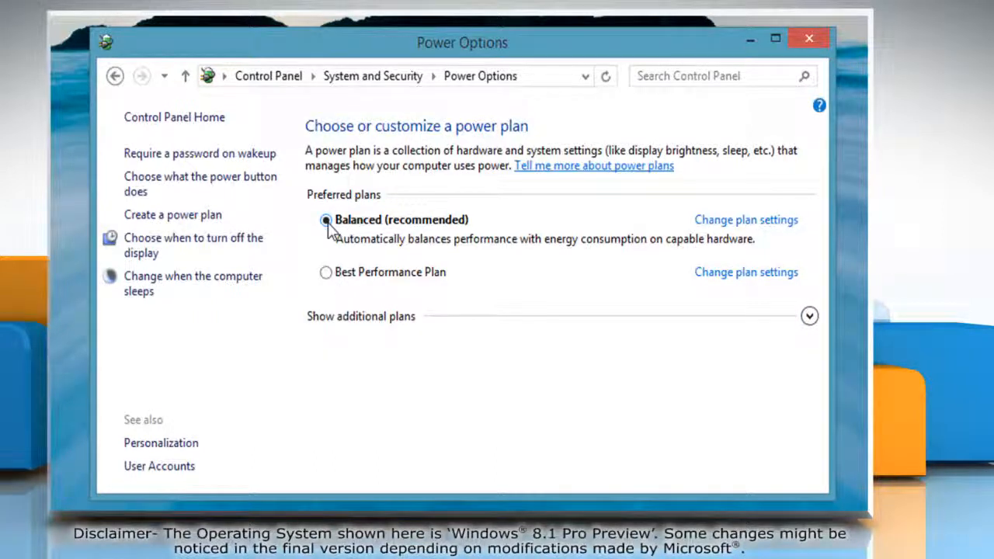
{"action": "mouse_move", "coordinate": [745, 272]}
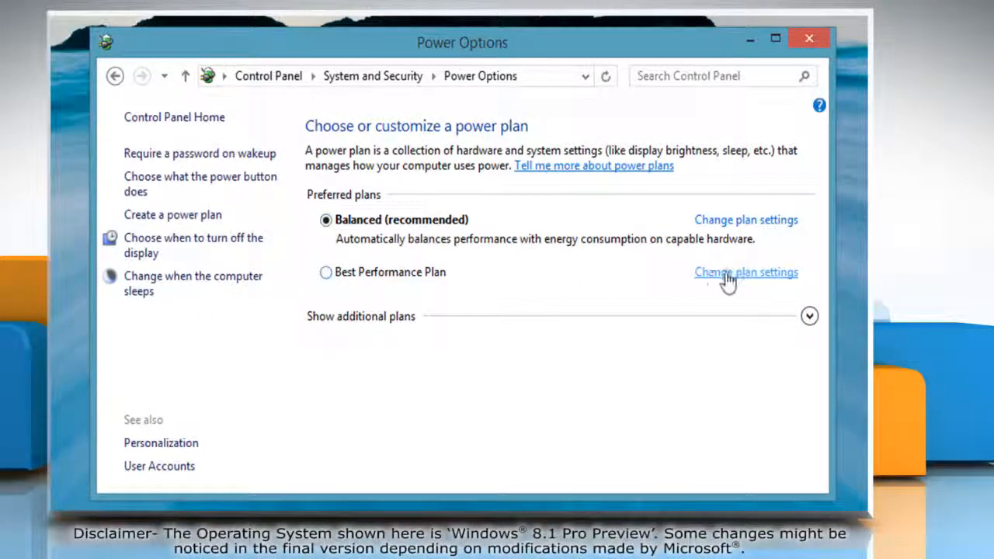
Step: Delete the Best Performance Plan from its plan settings and close Control Panel
{"action": "left_click", "coordinate": [744, 271]}
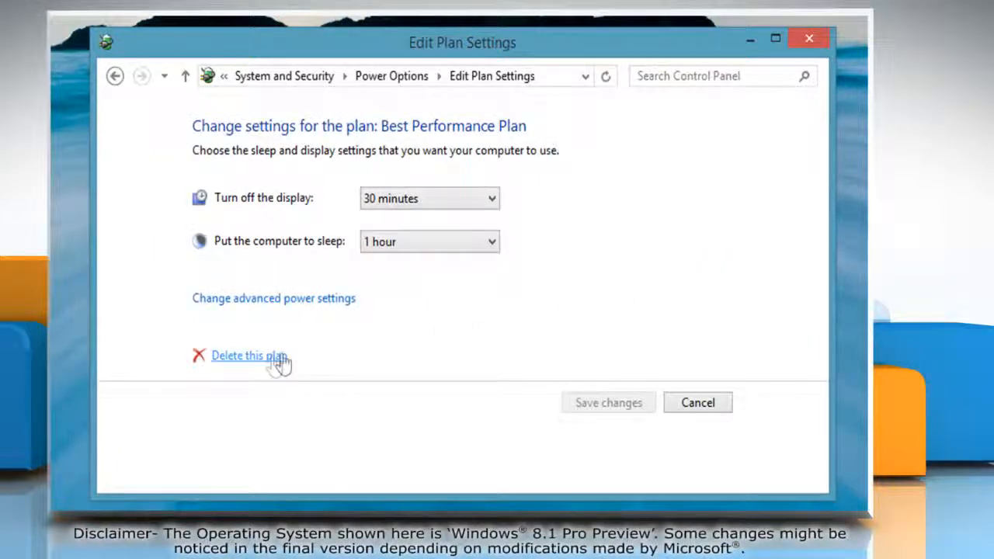
{"action": "left_click", "coordinate": [249, 354]}
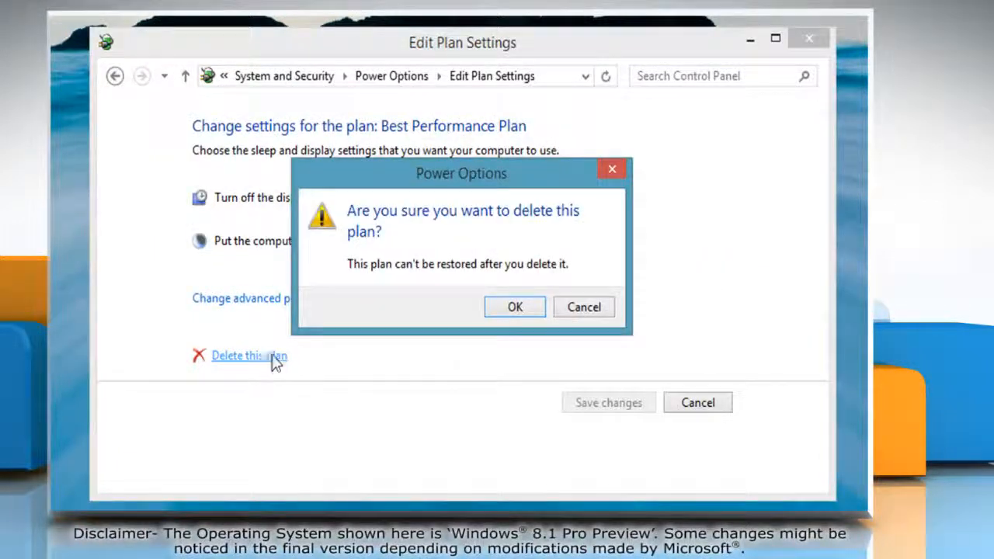
{"action": "left_click", "coordinate": [514, 306]}
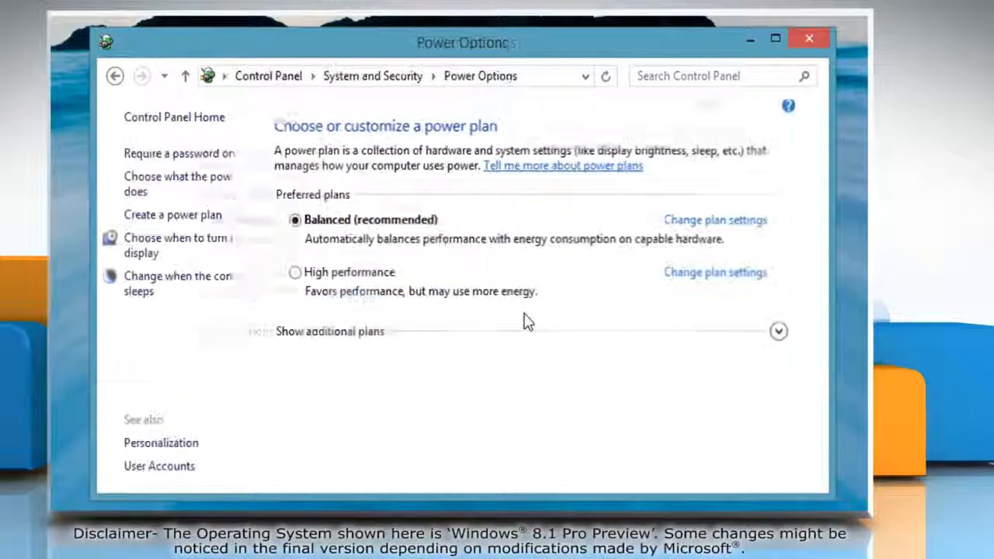
{"action": "left_click", "coordinate": [808, 38]}
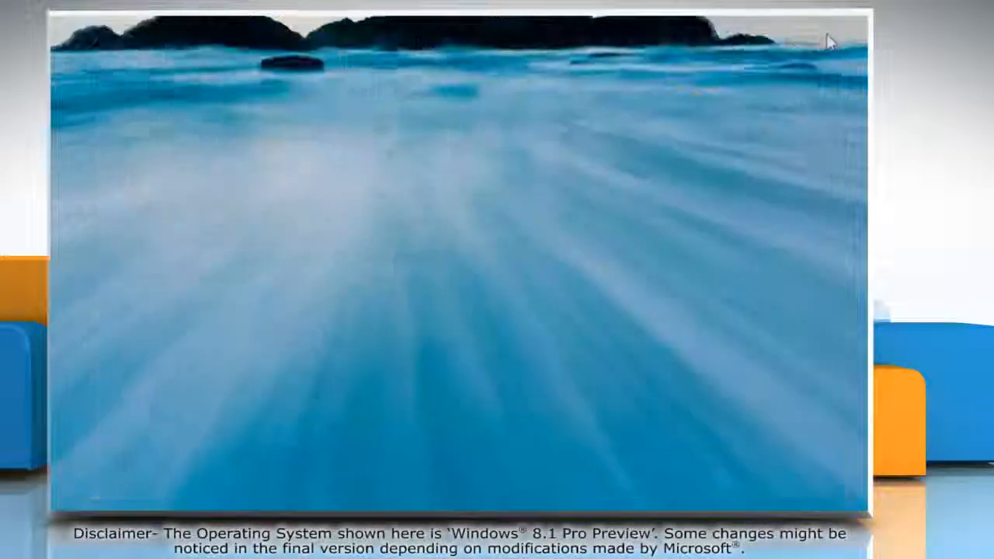